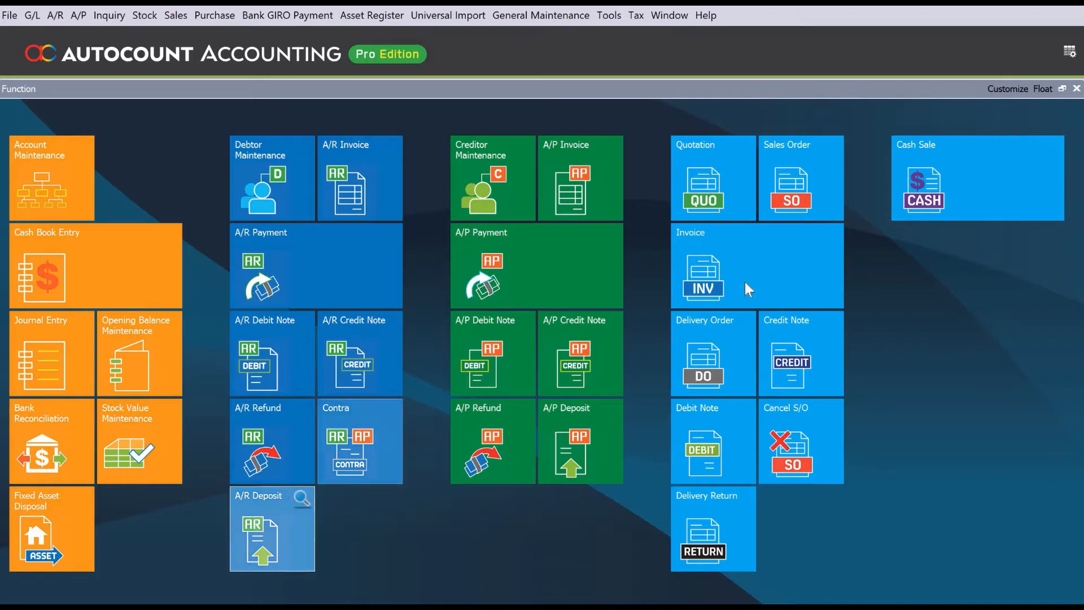
pyautogui.moveTo(707, 190)
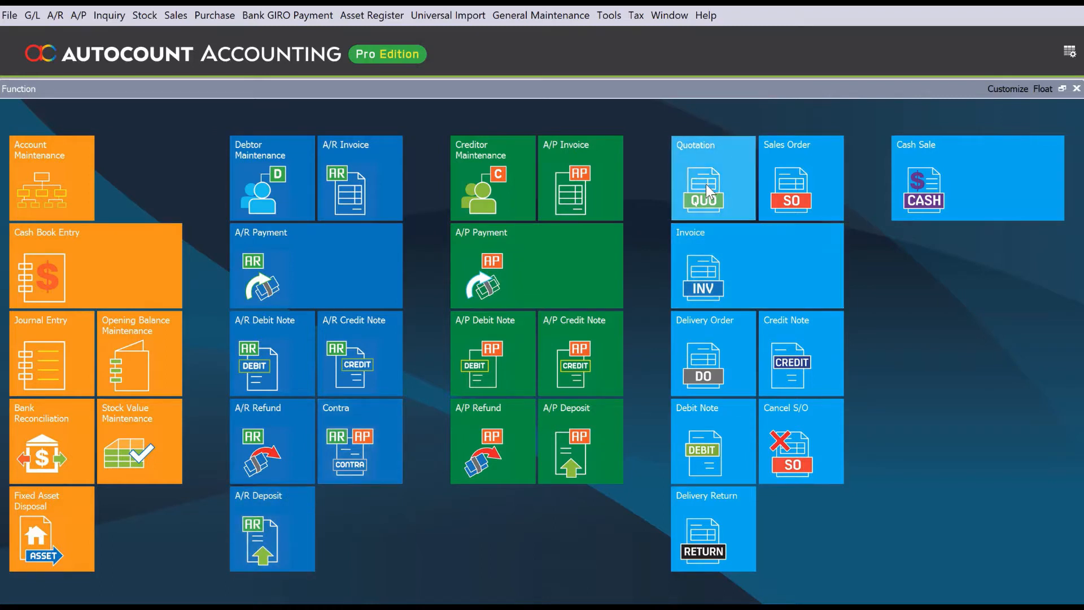
# Open Quotations from the Function screen and start a new quotation
pyautogui.click(711, 178)
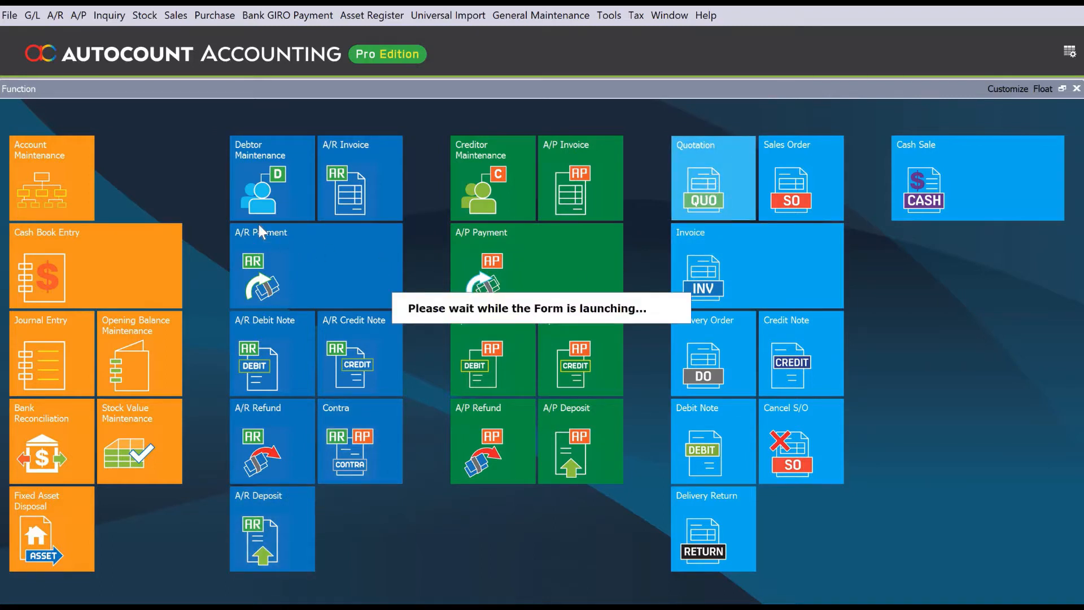
pyautogui.click(703, 178)
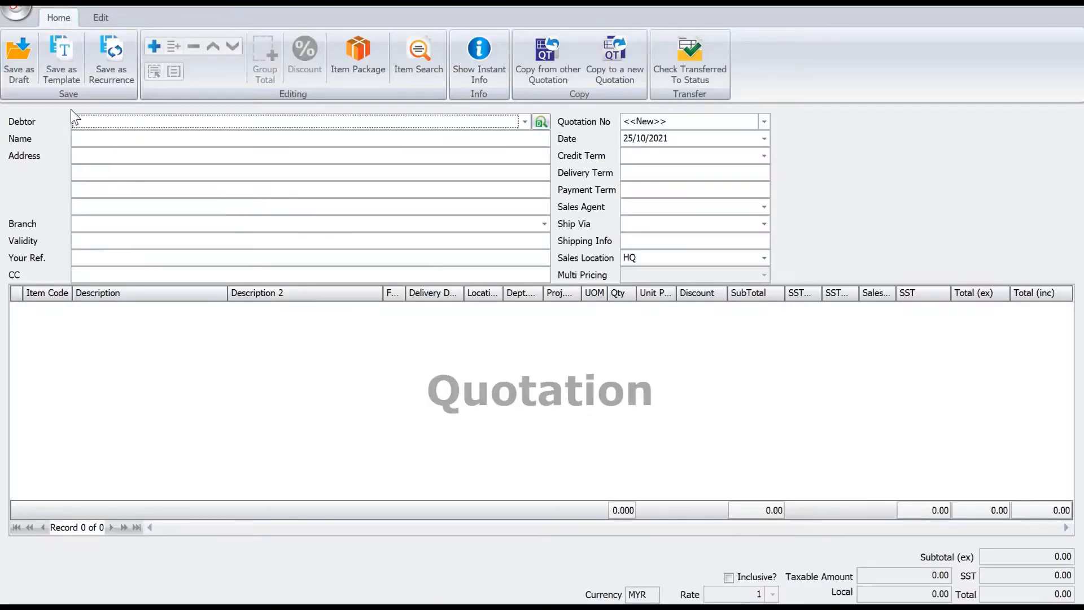
# Set debtor 300-C001 and add COMPUTER, KEYBOARD, MONITOR and MOUSE item lines
pyautogui.click(524, 122)
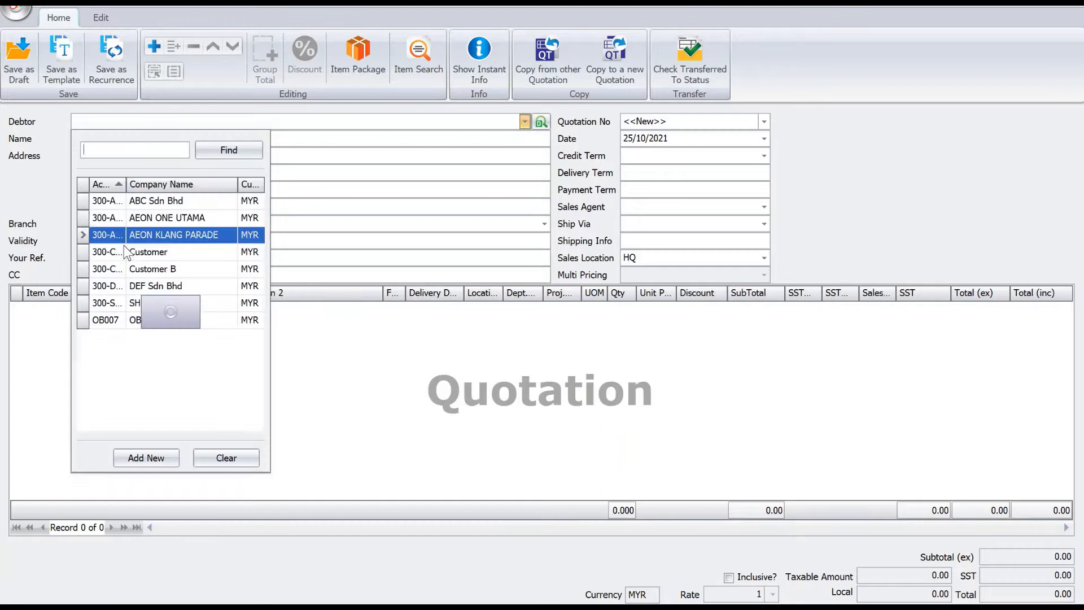
pyautogui.click(148, 252)
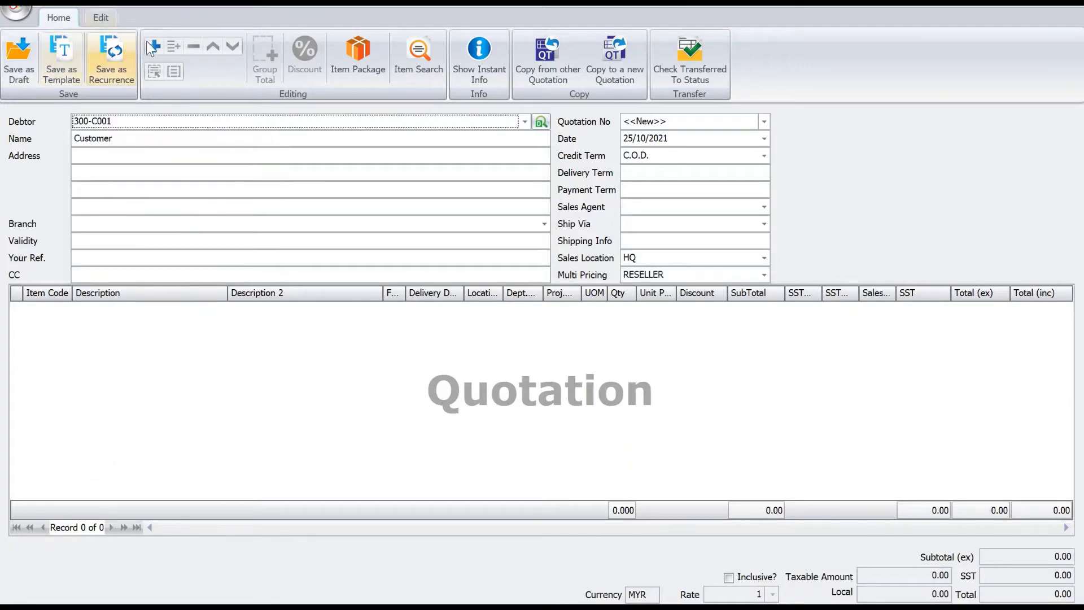
pyautogui.click(154, 46)
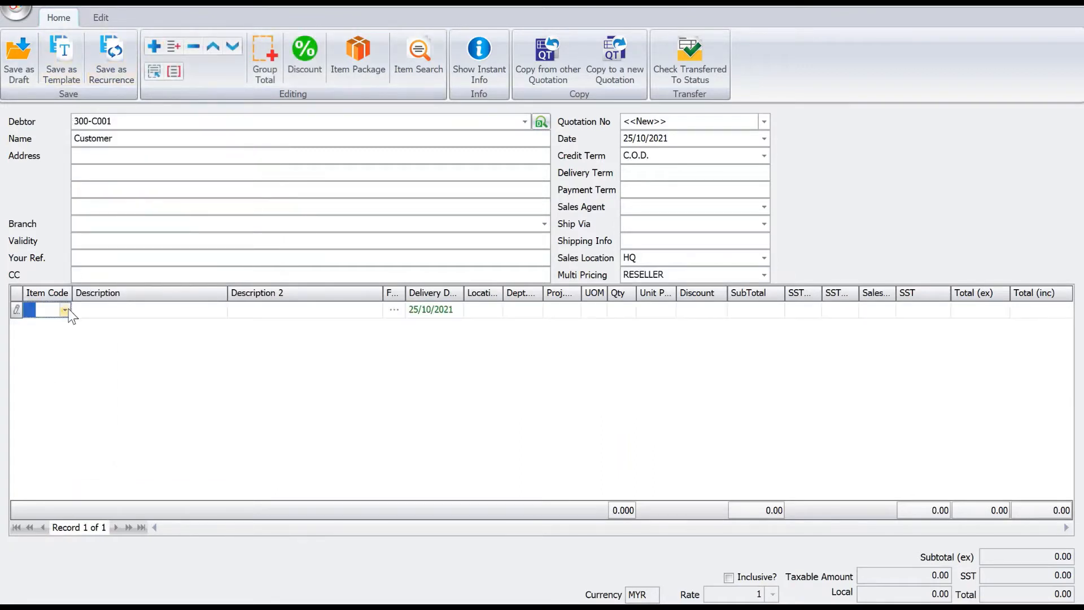
pyautogui.click(65, 309)
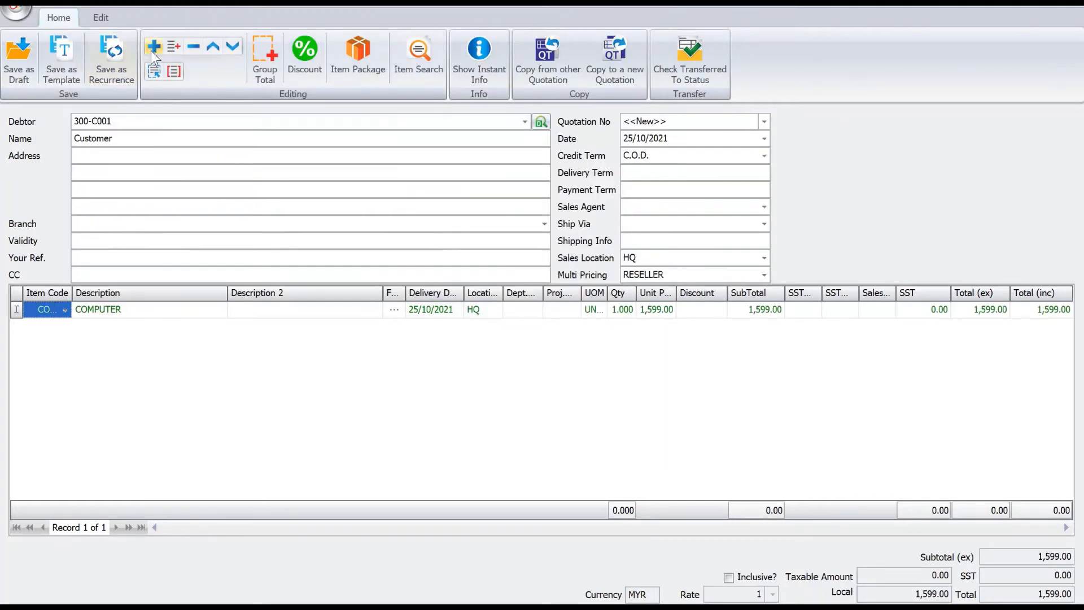
pyautogui.click(153, 47)
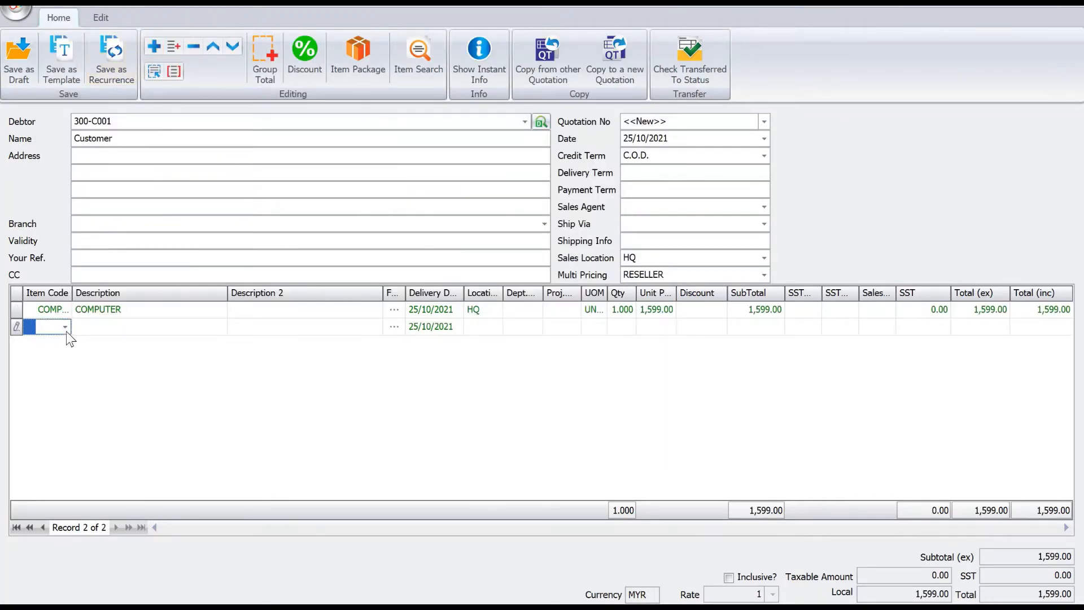
pyautogui.click(65, 326)
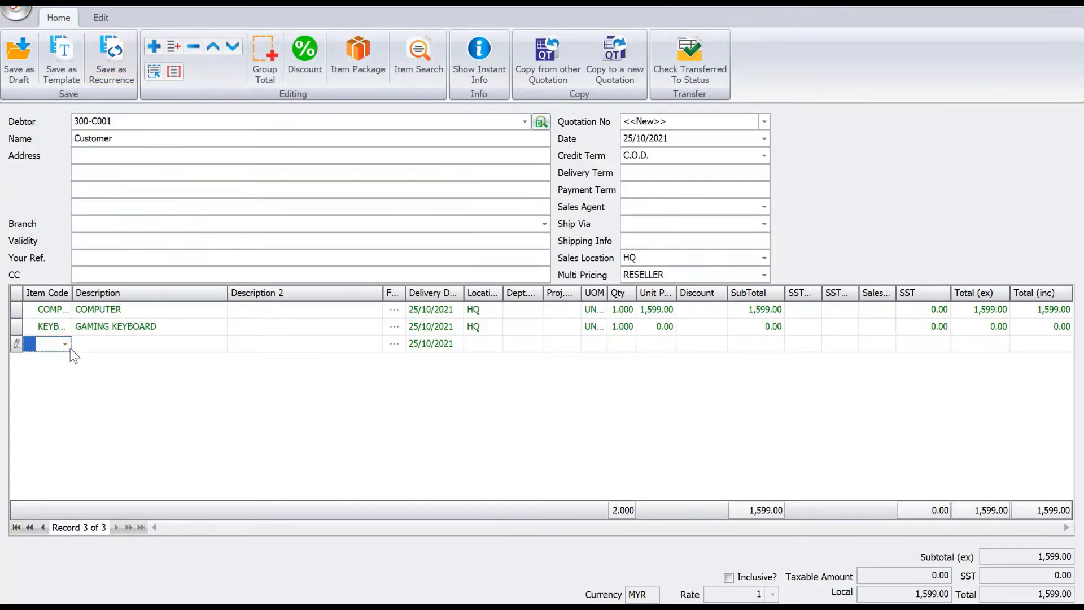
pyautogui.click(65, 343)
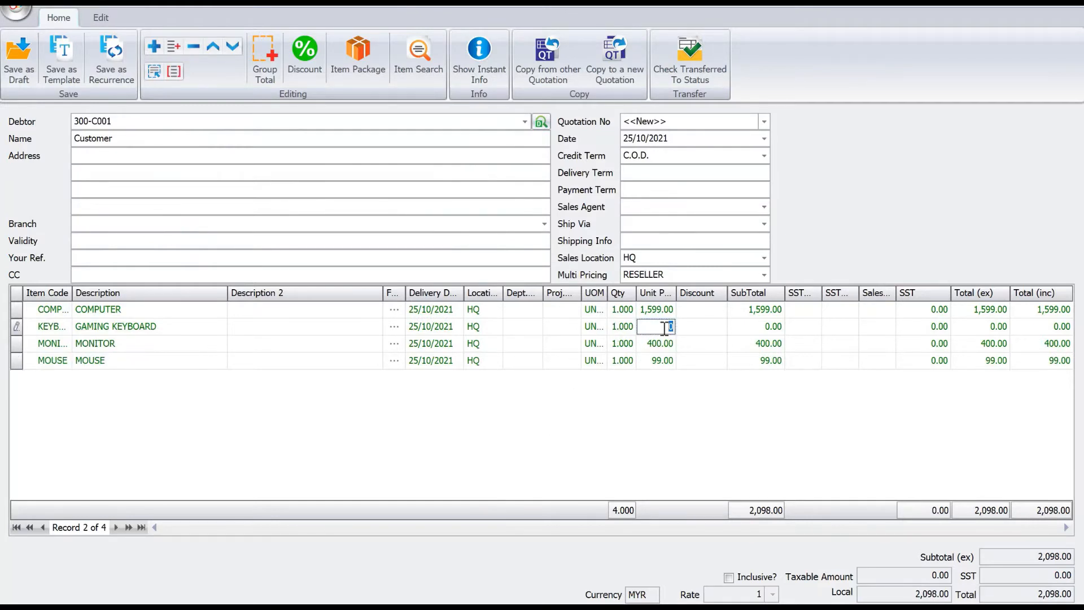
# Enter keyboard unit price 159.00 and a 10% monitor discount
pyautogui.write('159.00')
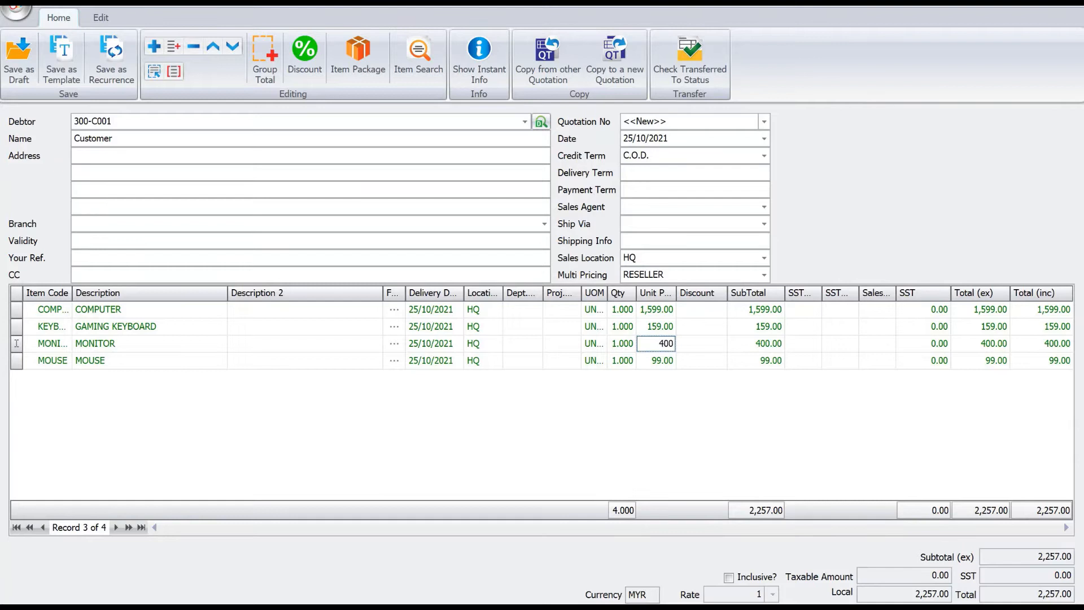
pyautogui.write('10%')
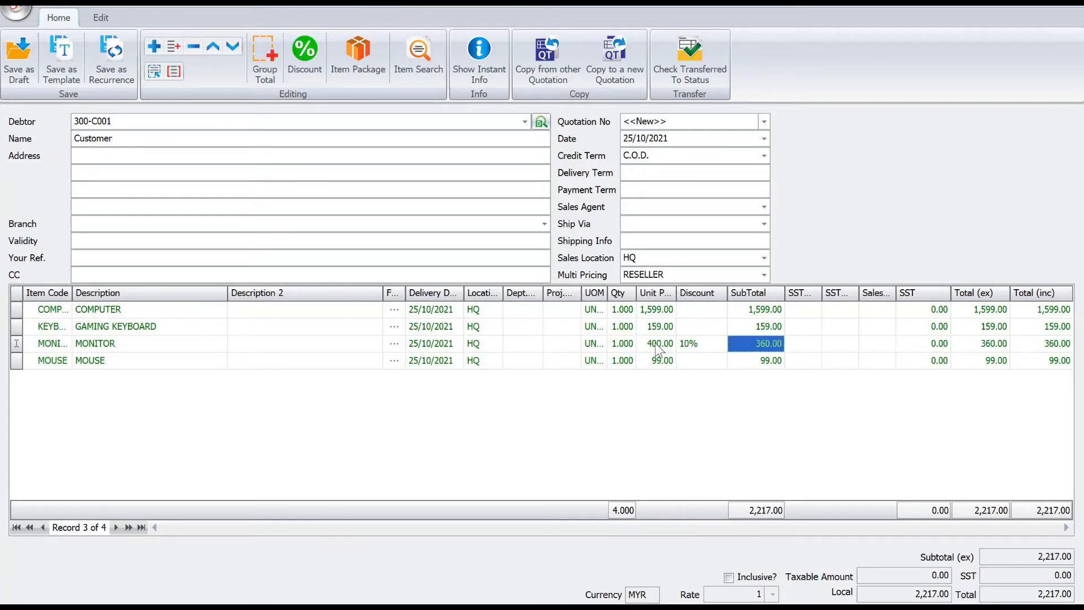
pyautogui.moveTo(397, 346)
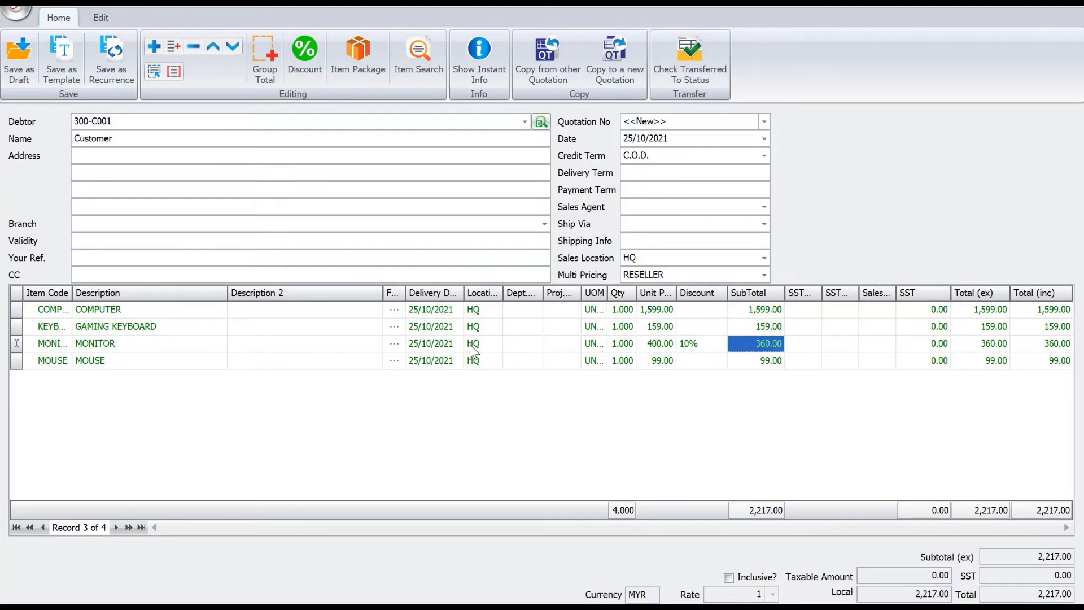
pyautogui.moveTo(403, 317)
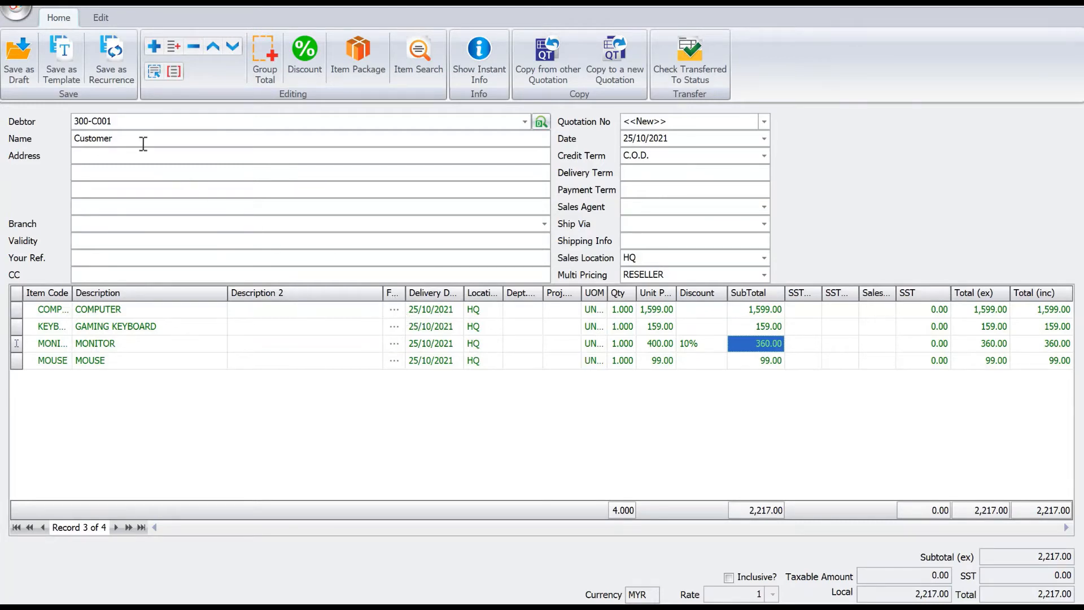
pyautogui.moveTo(61, 59)
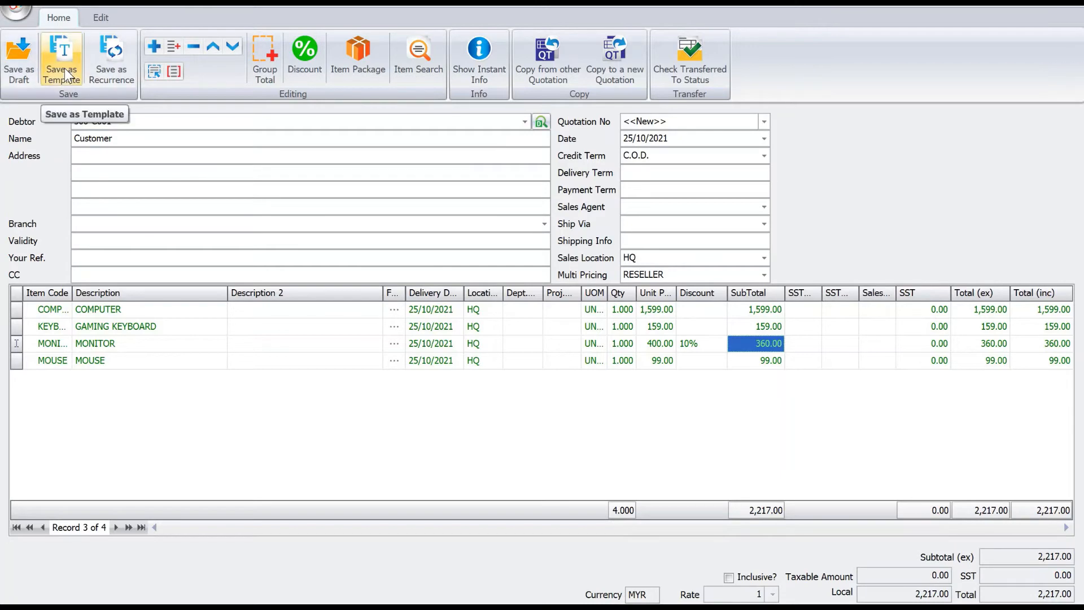
# Save the quotation as a template named 'Computer Template'
pyautogui.click(61, 58)
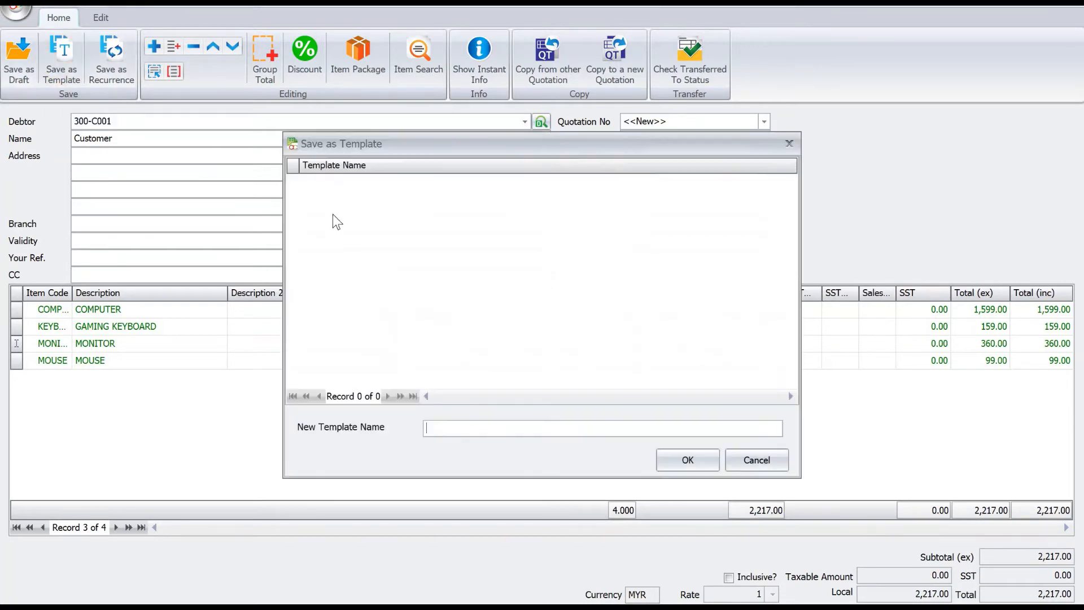
pyautogui.write('Computer Template')
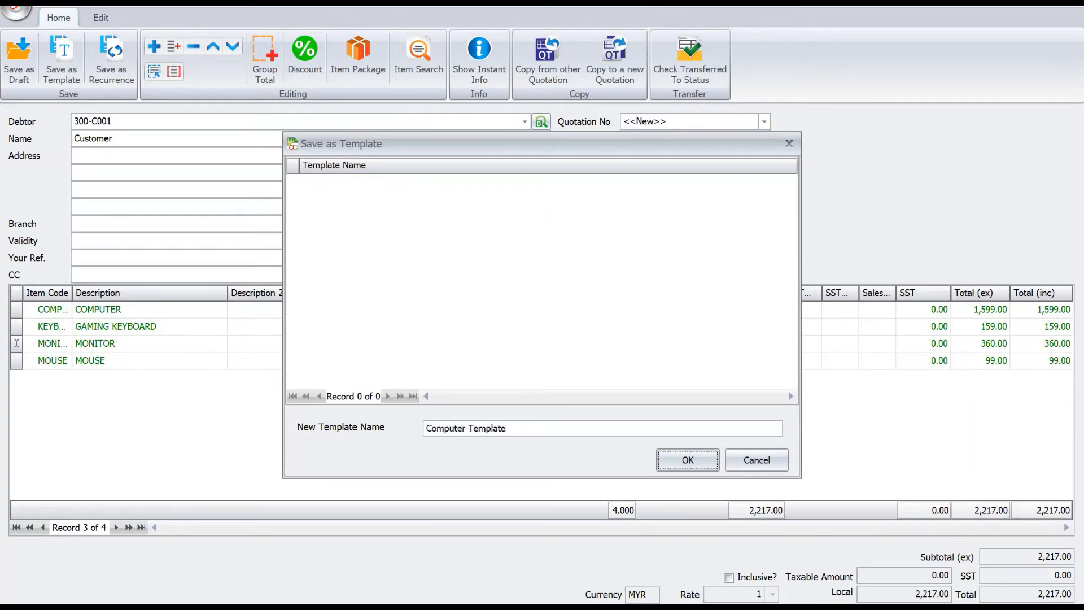
pyautogui.click(685, 459)
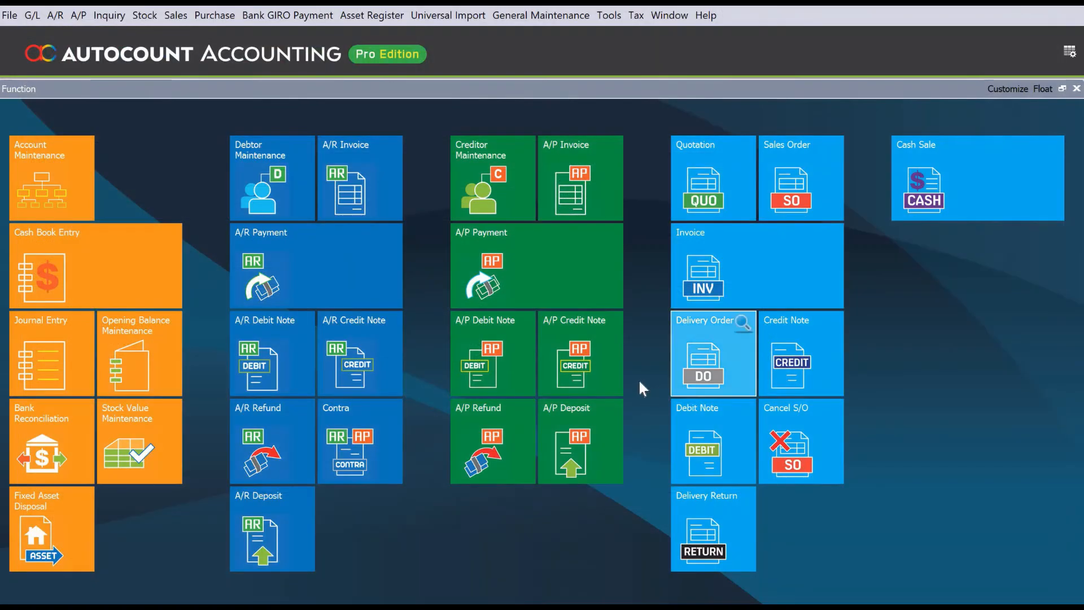
pyautogui.moveTo(684, 209)
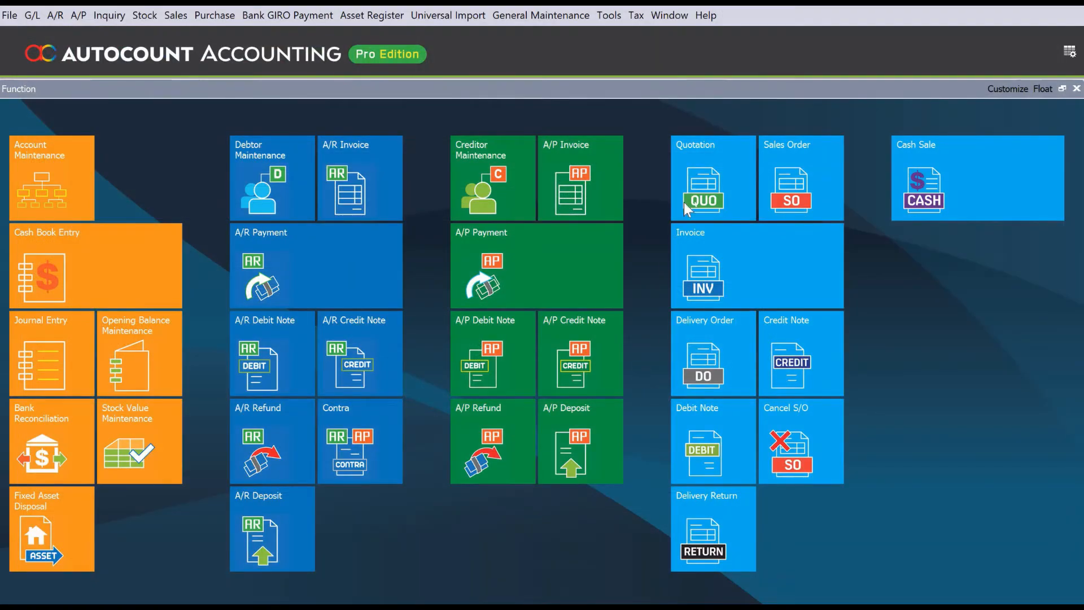
pyautogui.moveTo(703, 186)
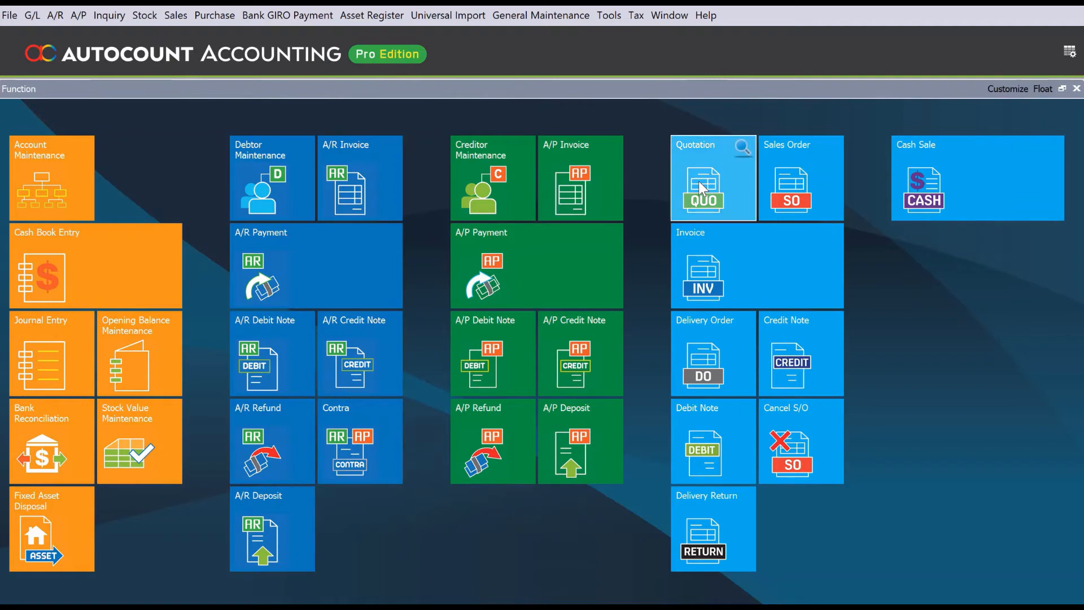
# Open the Quotation tile to show the template chooser with Computer Template
pyautogui.click(701, 190)
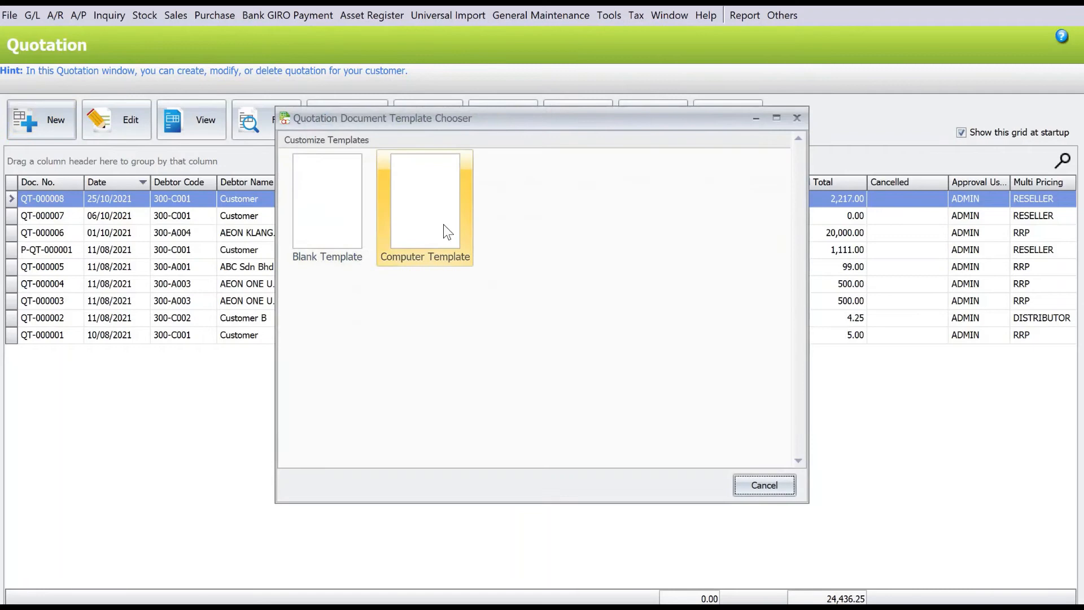
# Create a new quotation from the Computer Template in the template chooser
pyautogui.click(327, 204)
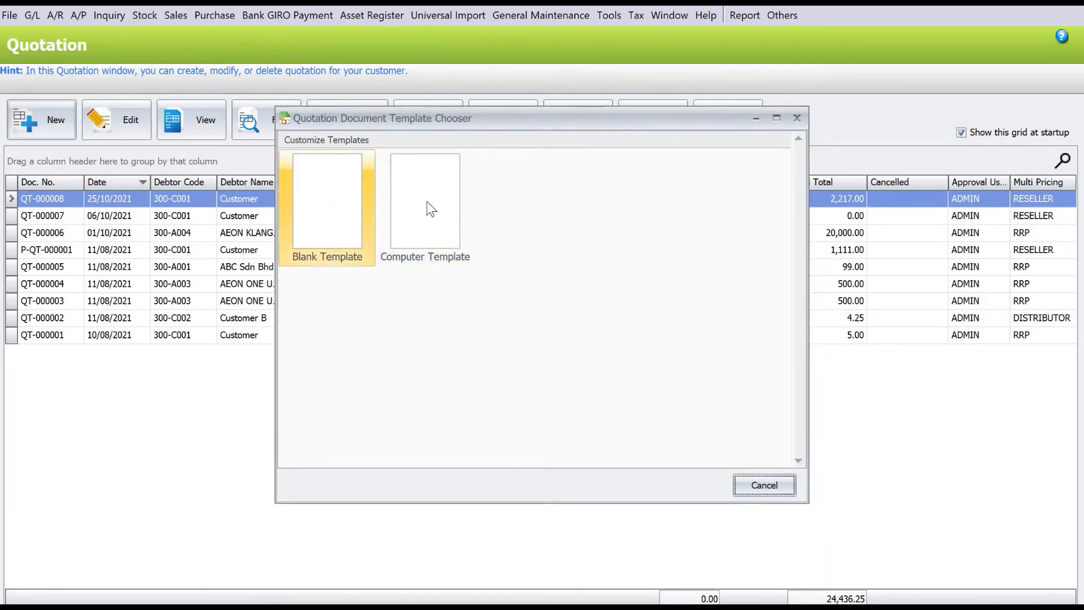
pyautogui.click(424, 200)
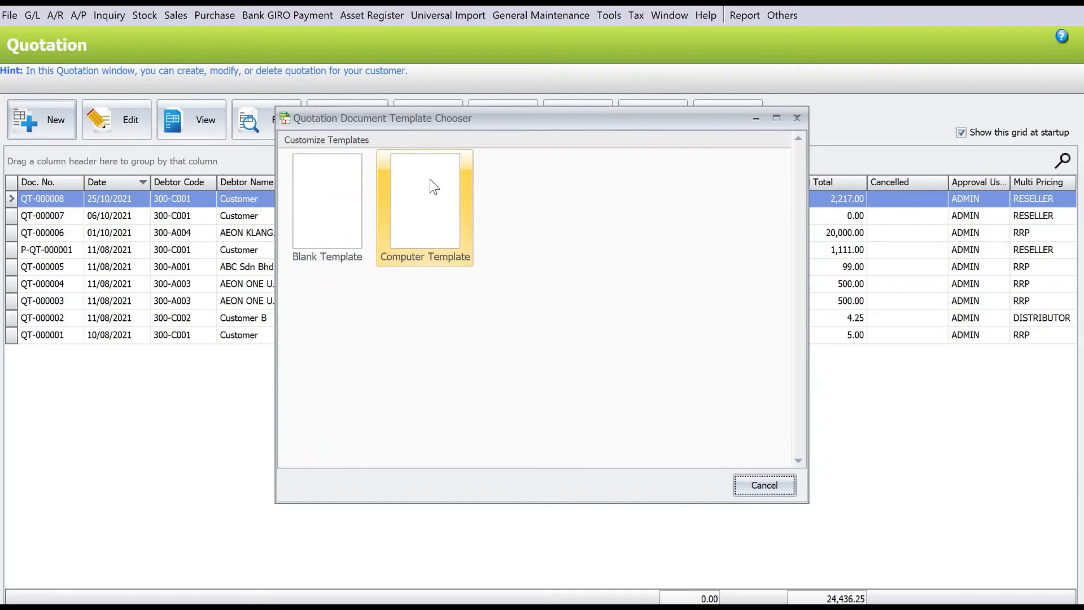
pyautogui.doubleClick(424, 203)
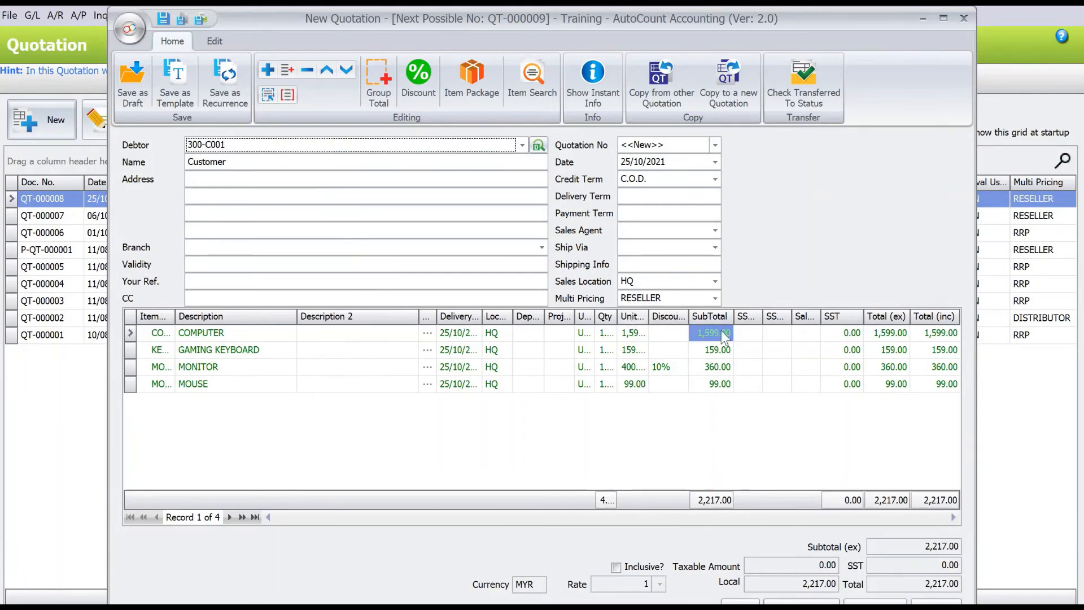
pyautogui.moveTo(515, 142)
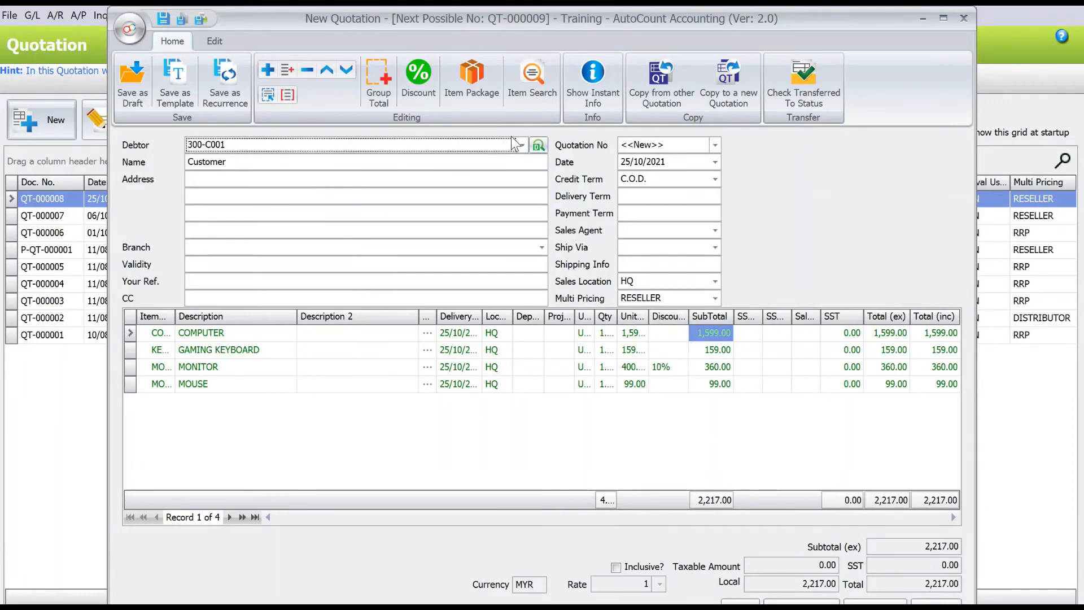
# Switch the debtor to 300-C002 (Customer B) and accept repricing by Auto Price Rule
pyautogui.click(521, 145)
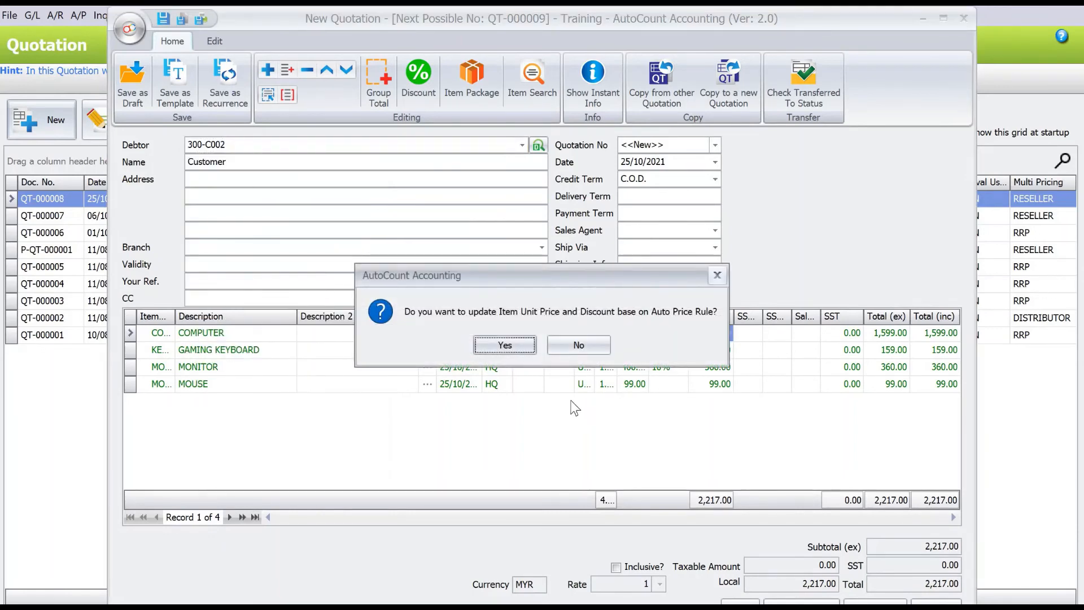
pyautogui.click(504, 345)
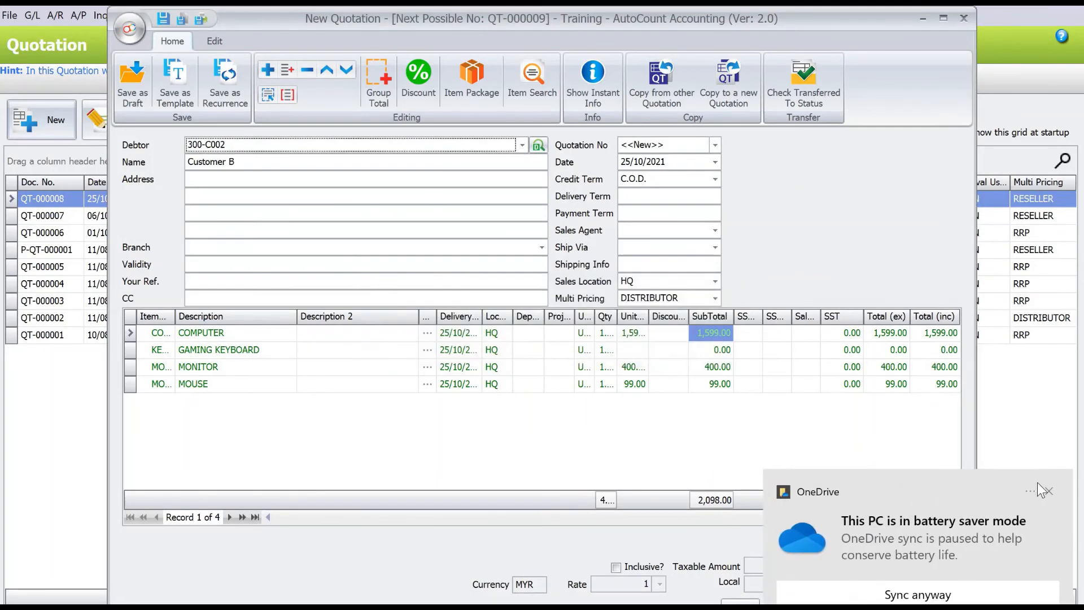